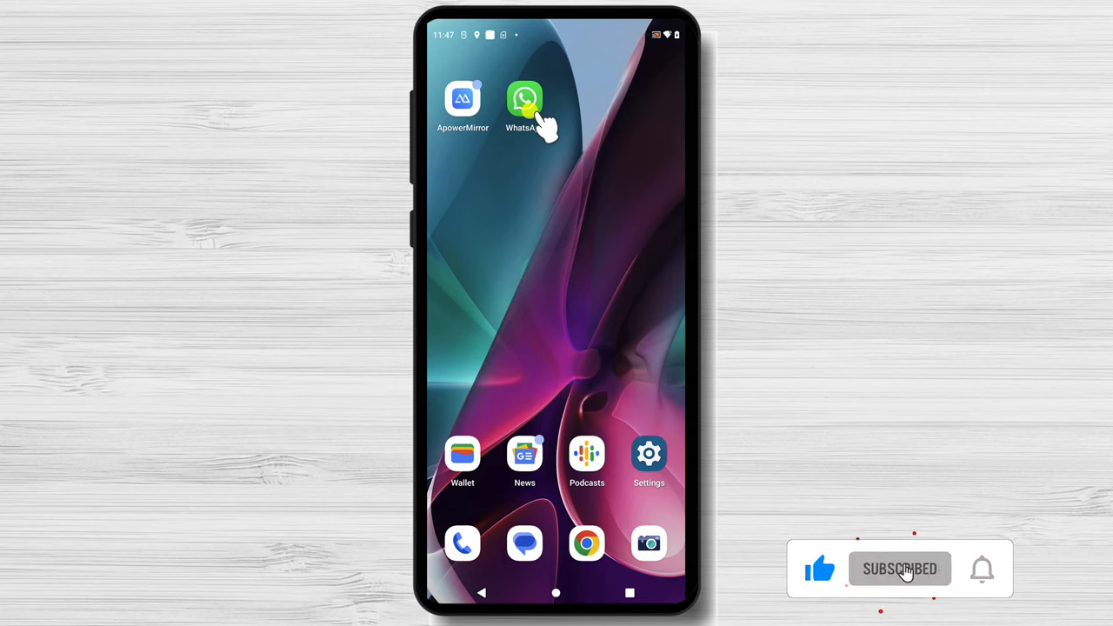
Reach the Live location setting in WhatsApp's Settings > Privacy
left_click(980, 569)
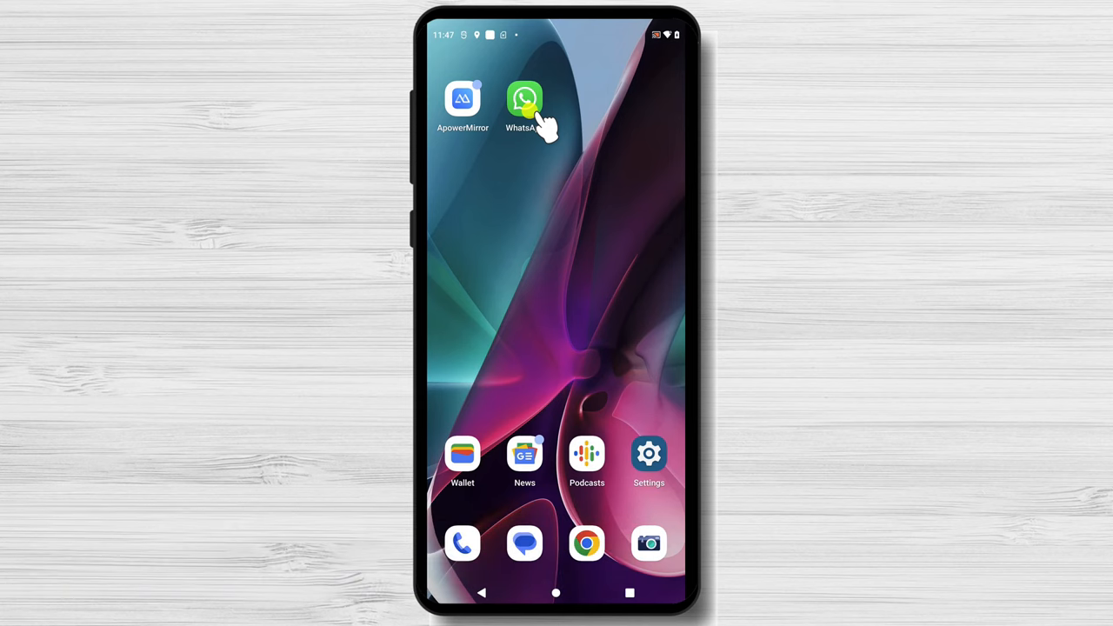
left_click(525, 97)
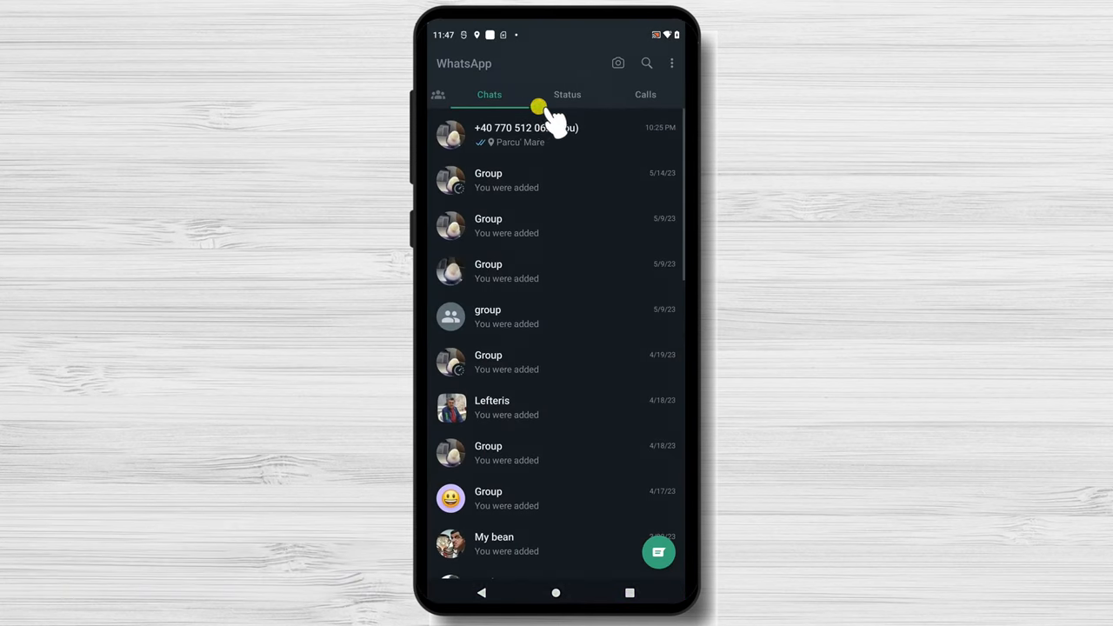
left_click(671, 63)
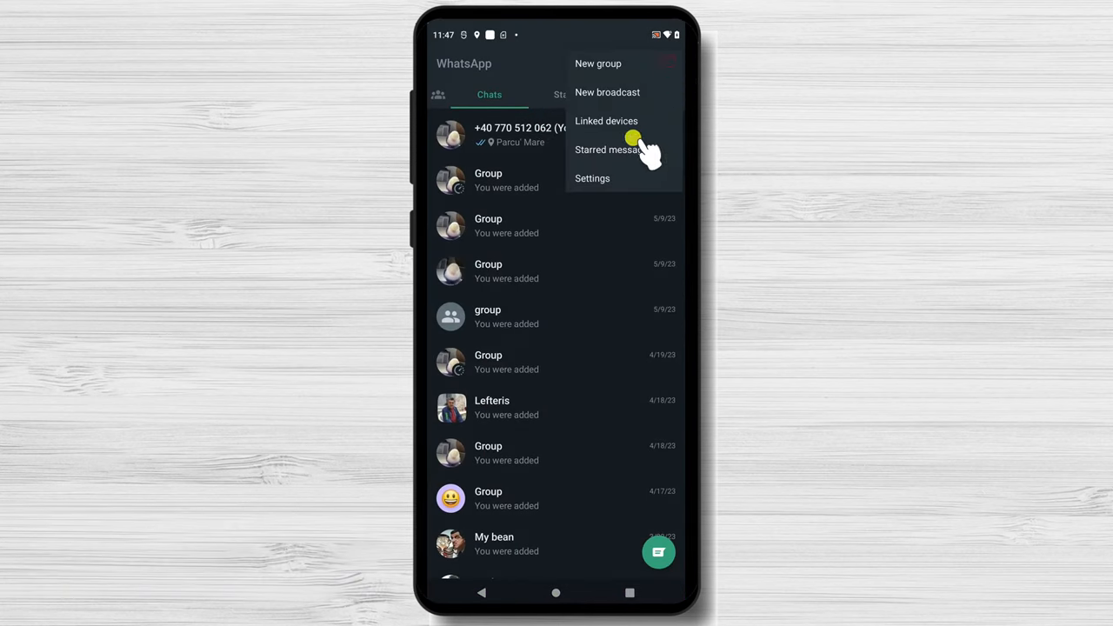
left_click(591, 177)
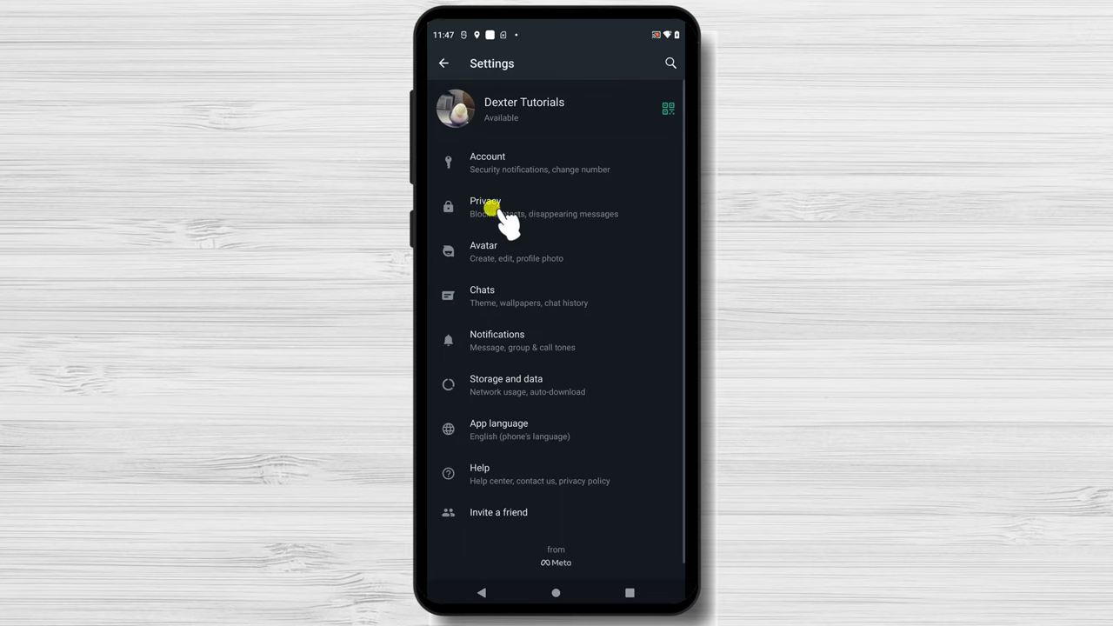
left_click(485, 207)
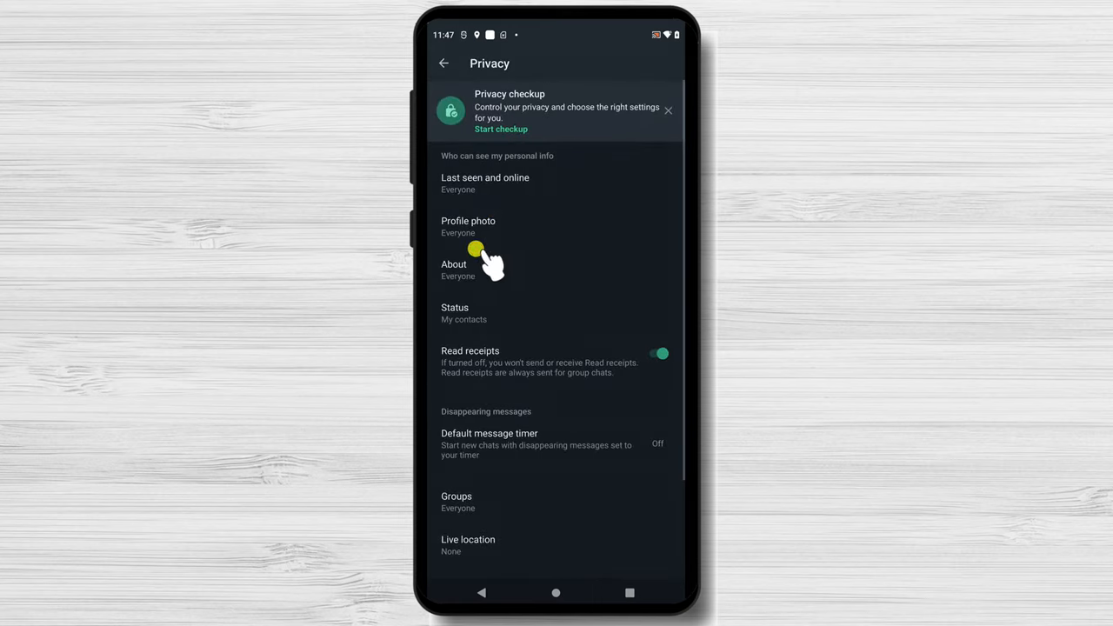
scroll("down", 3)
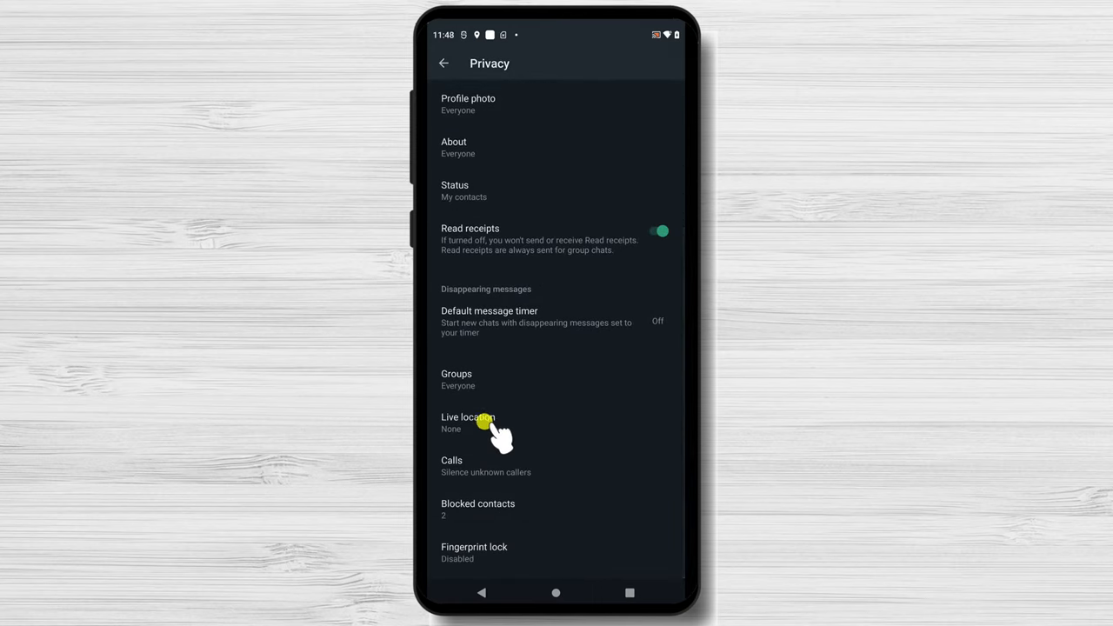
left_click(468, 422)
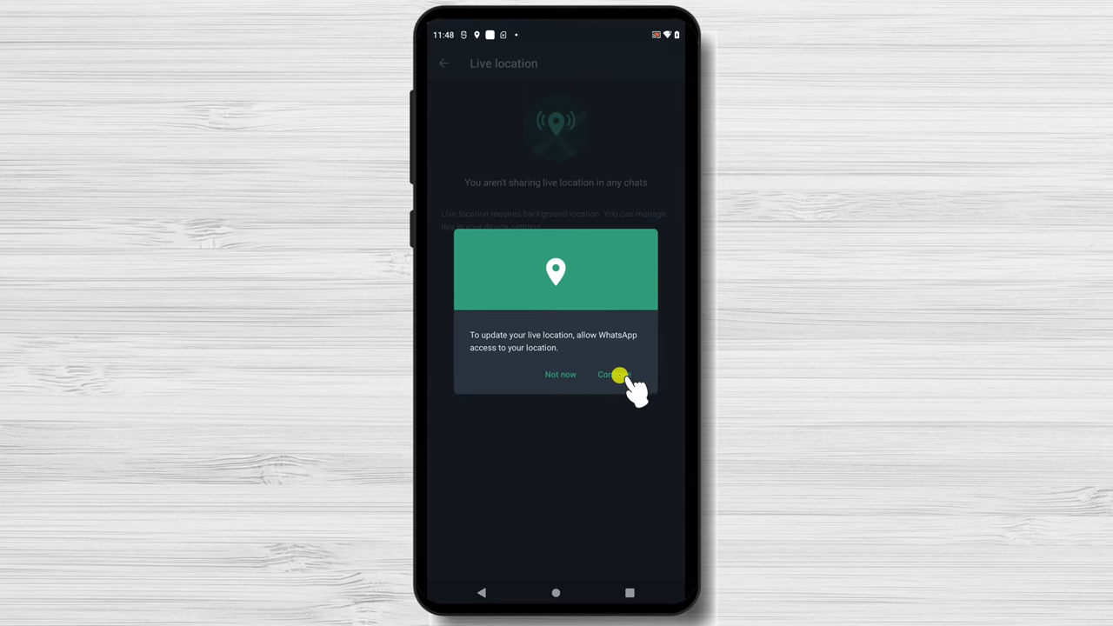
Grant WhatsApp location access 'While using the app' via the Android permission prompt
left_click(612, 374)
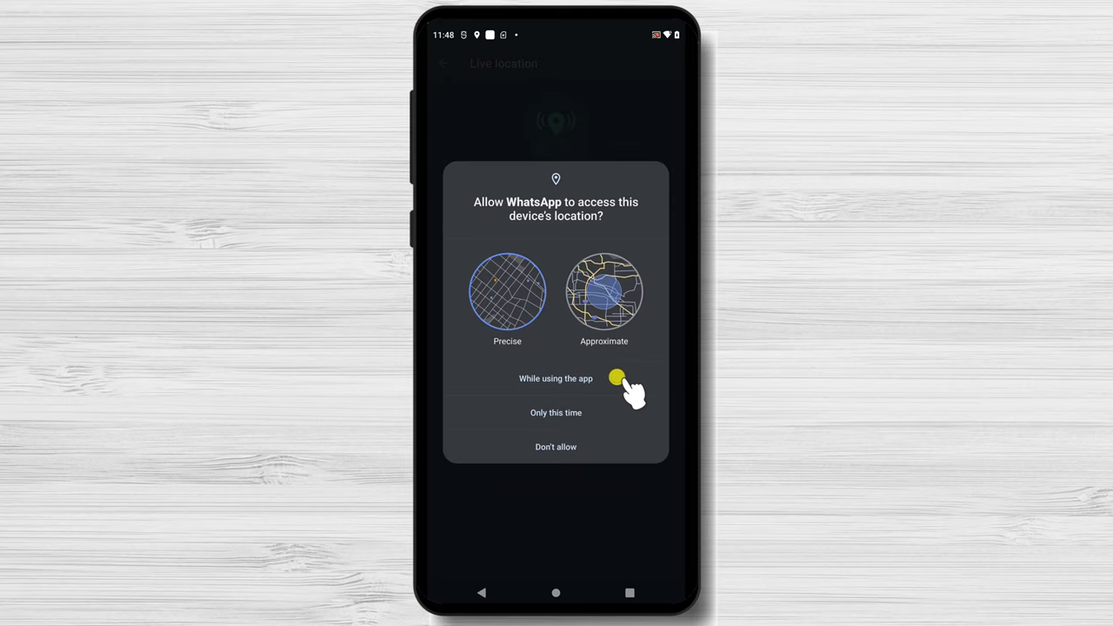
left_click(556, 379)
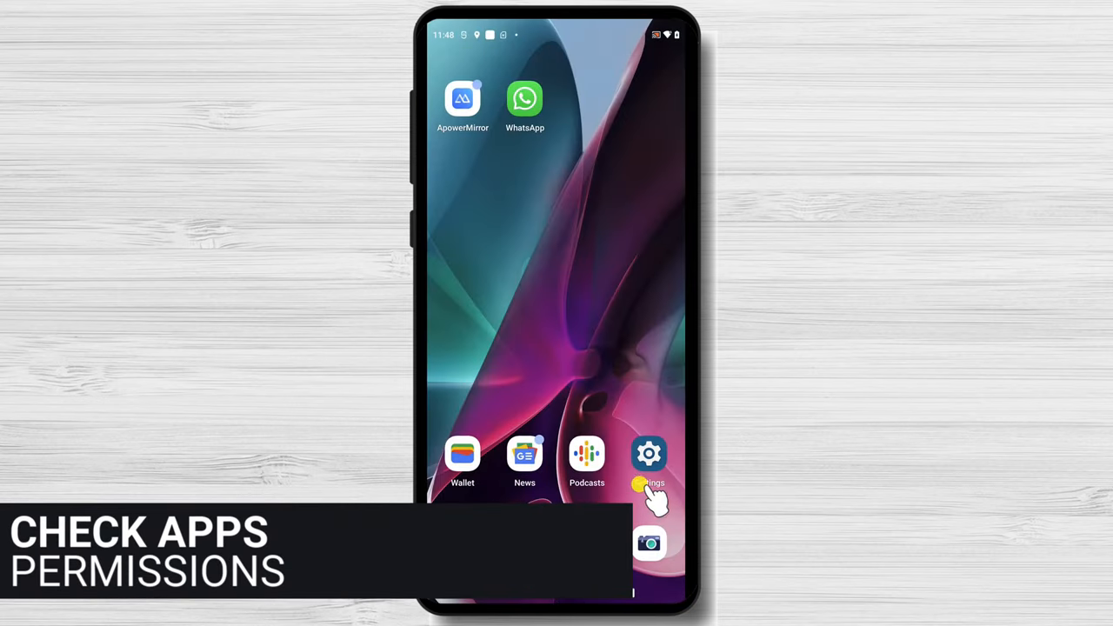
Confirm in Android Settings that WhatsApp's location permission is 'only while using the app' with precise location on
left_click(649, 454)
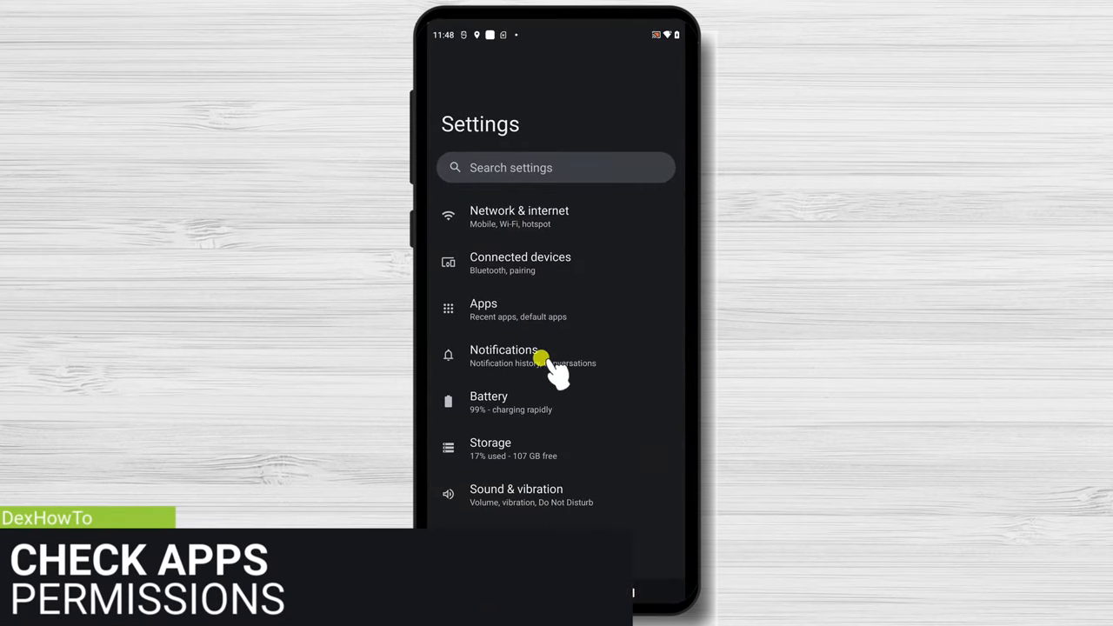
left_click(483, 310)
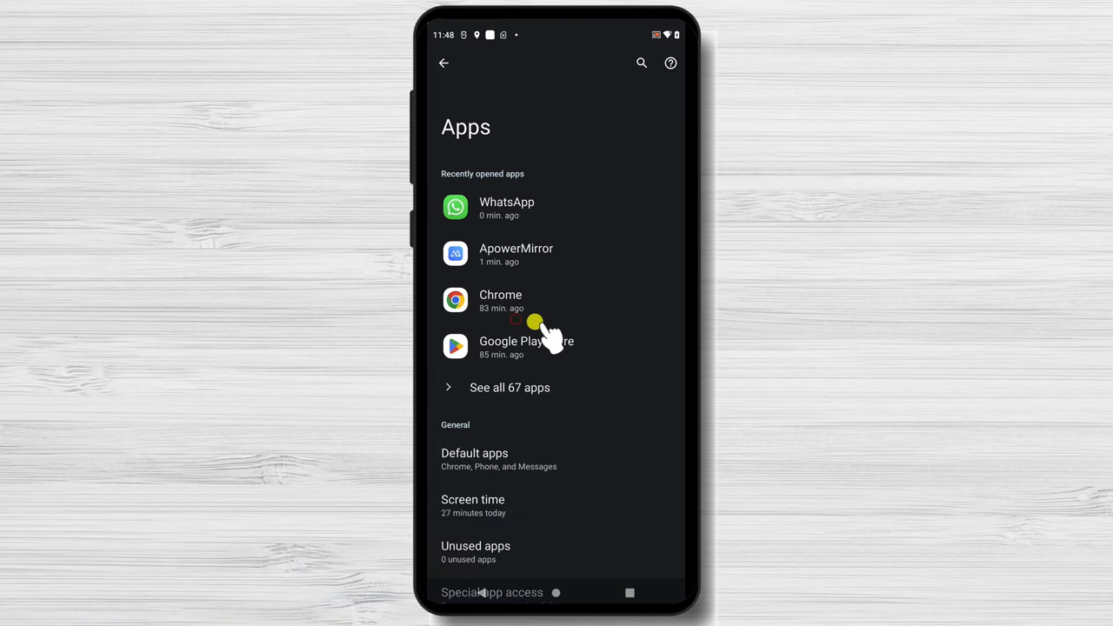
left_click(508, 207)
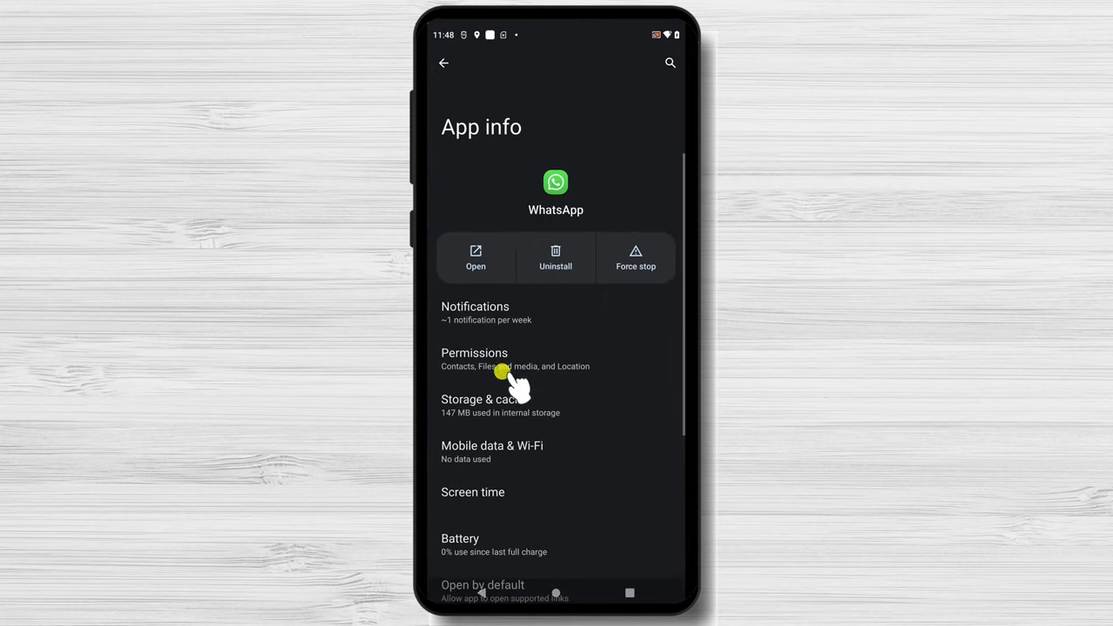
left_click(475, 358)
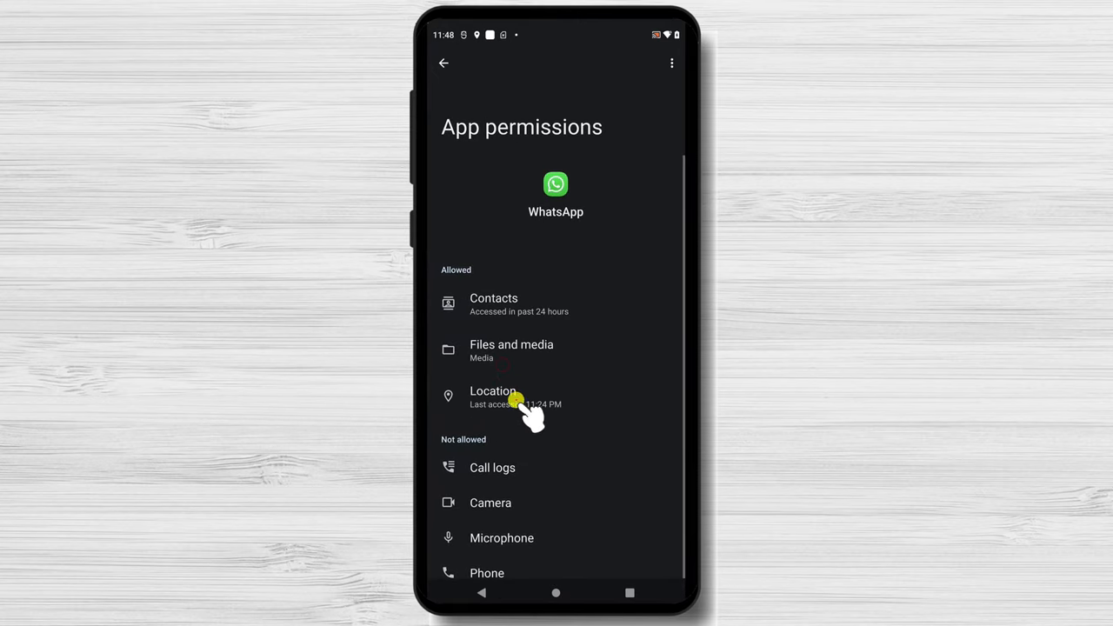
left_click(494, 396)
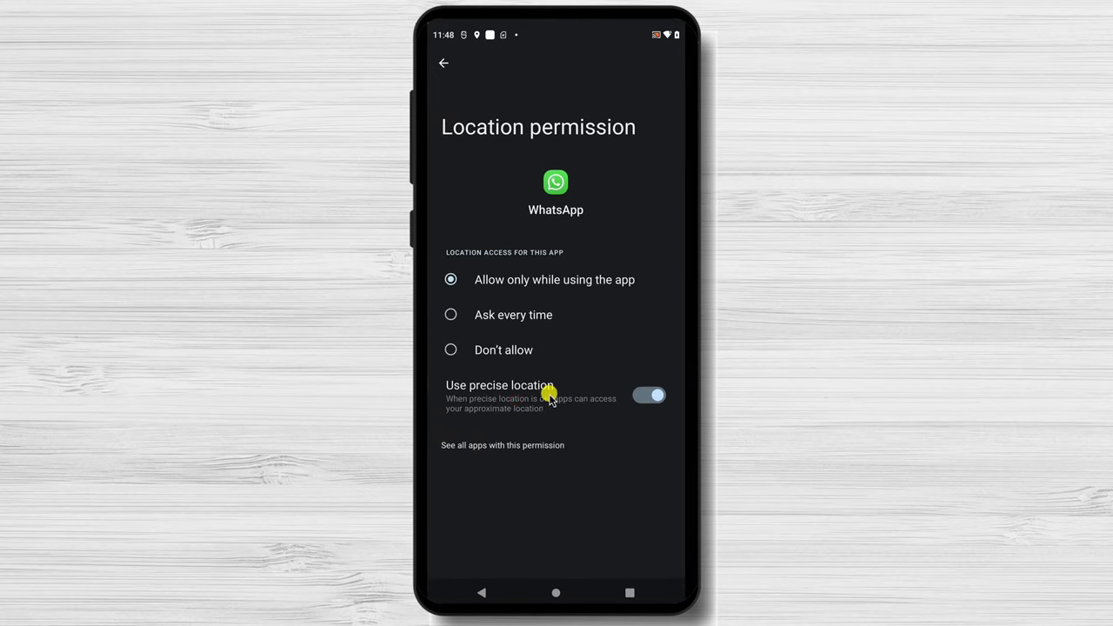
mouse_move(614, 439)
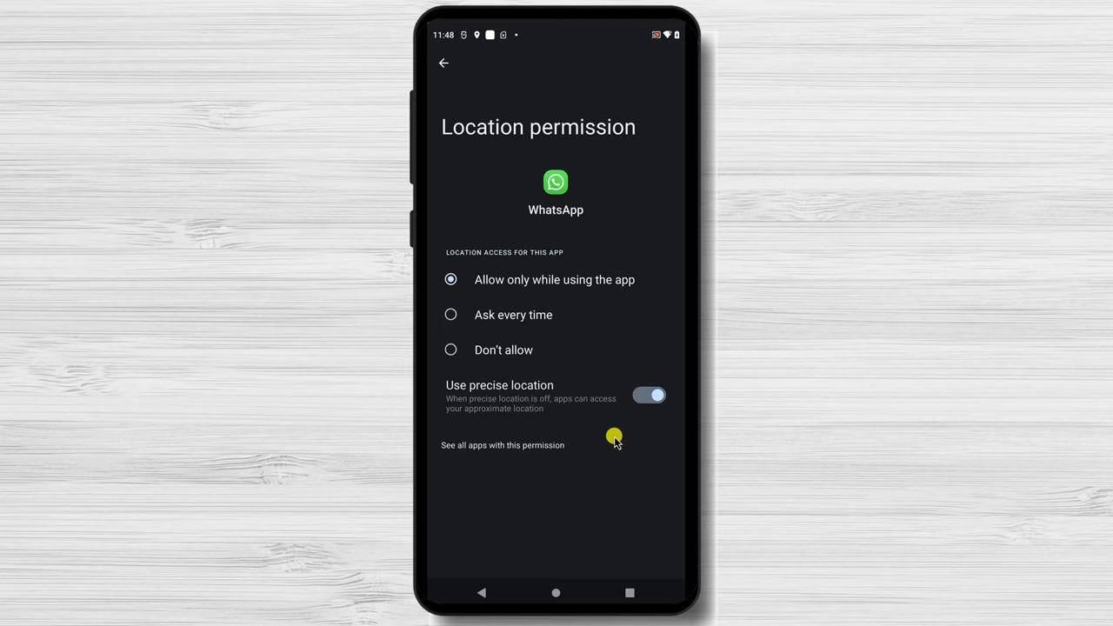
mouse_move(560, 595)
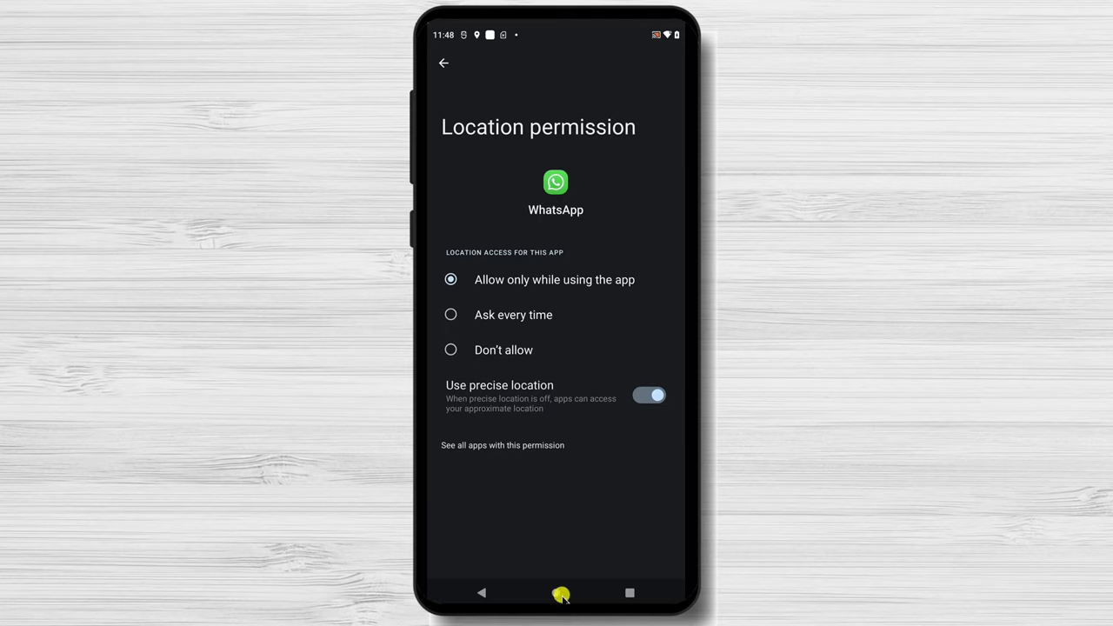
left_click(556, 592)
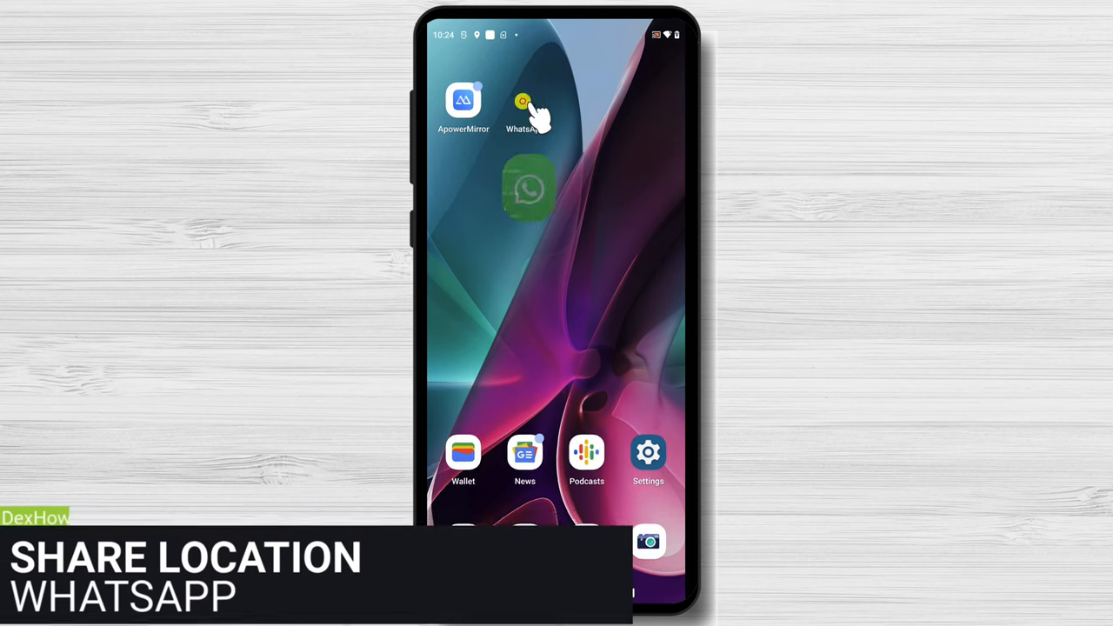
Reach the Send location screen from the 'Message yourself' chat's attachment menu
left_click(525, 99)
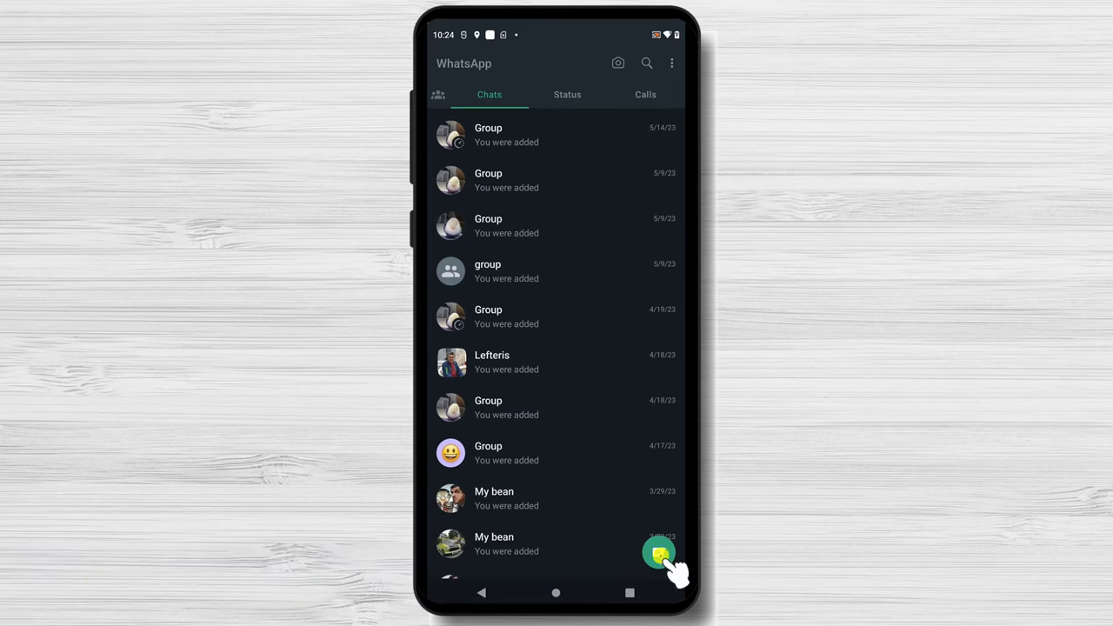
left_click(657, 553)
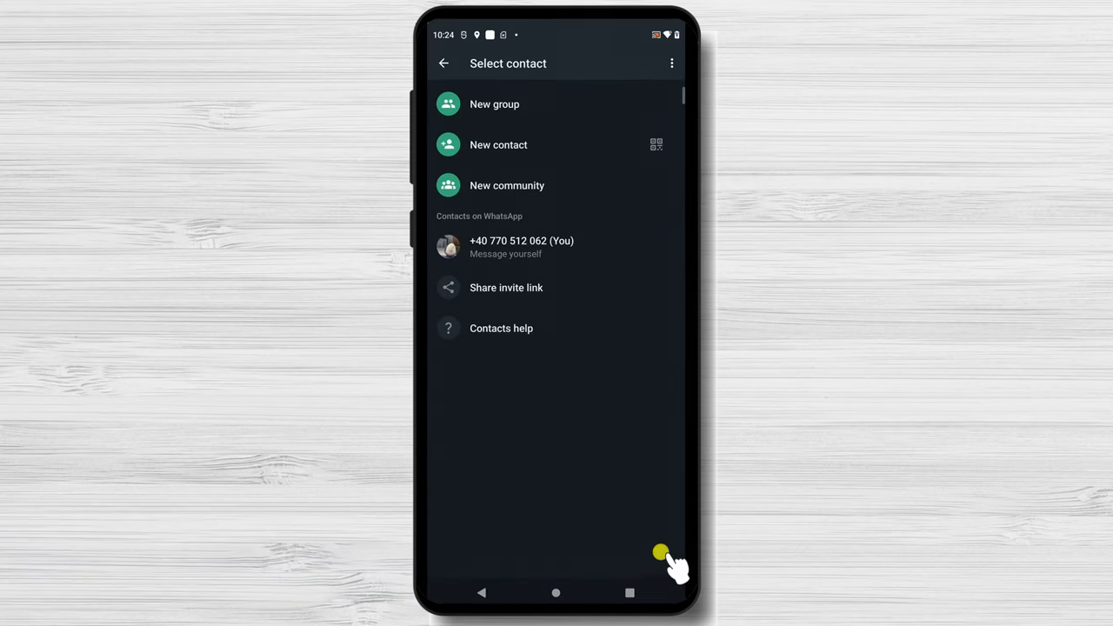
left_click(521, 247)
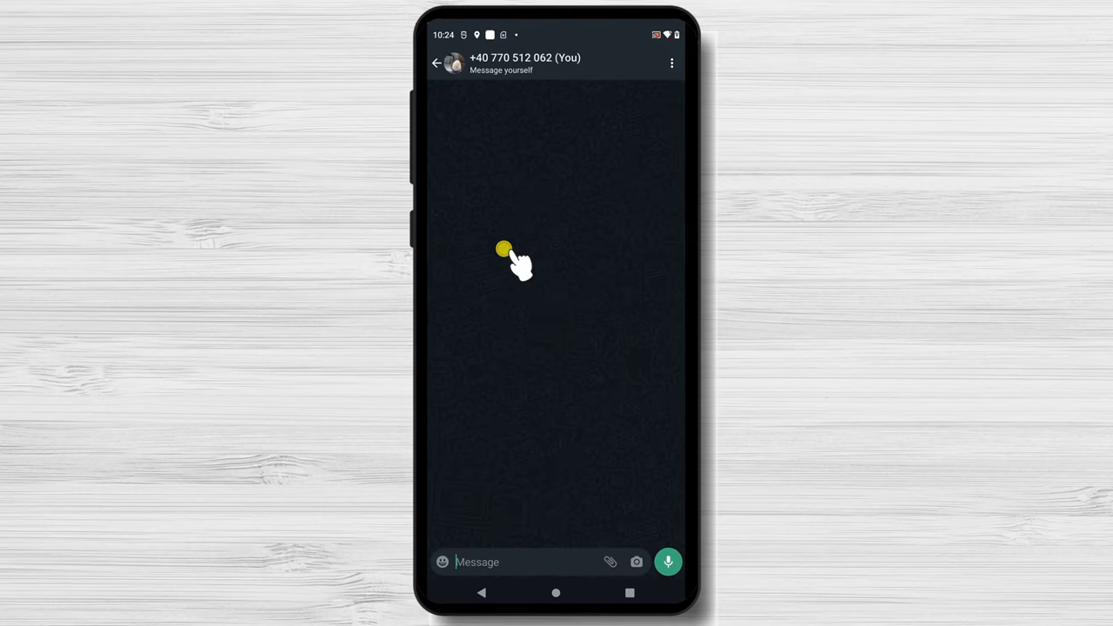
mouse_move(609, 561)
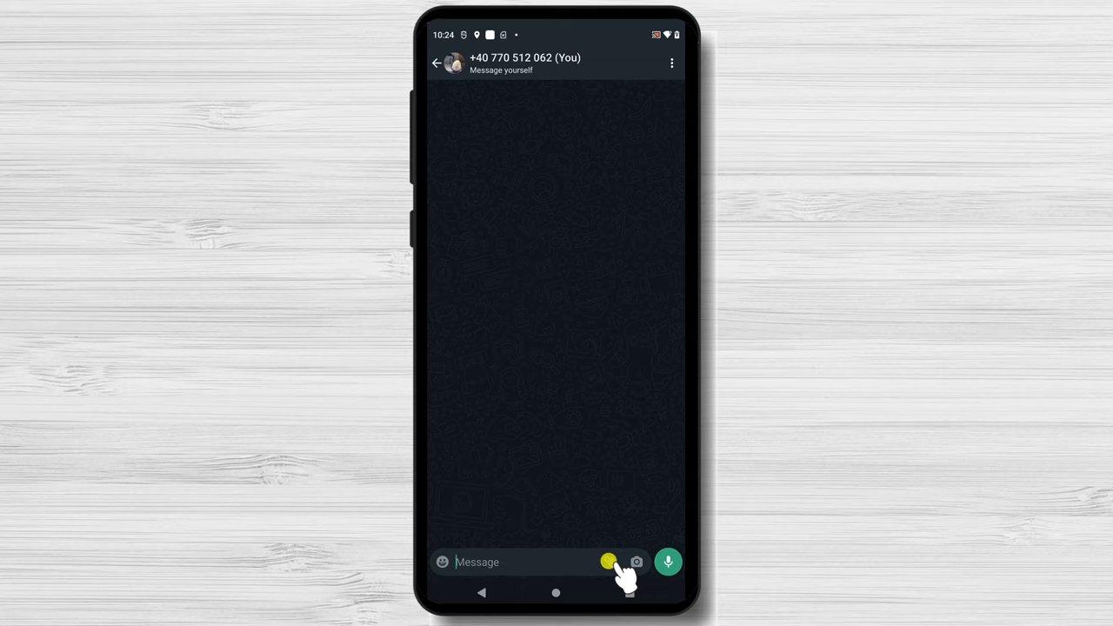
left_click(609, 561)
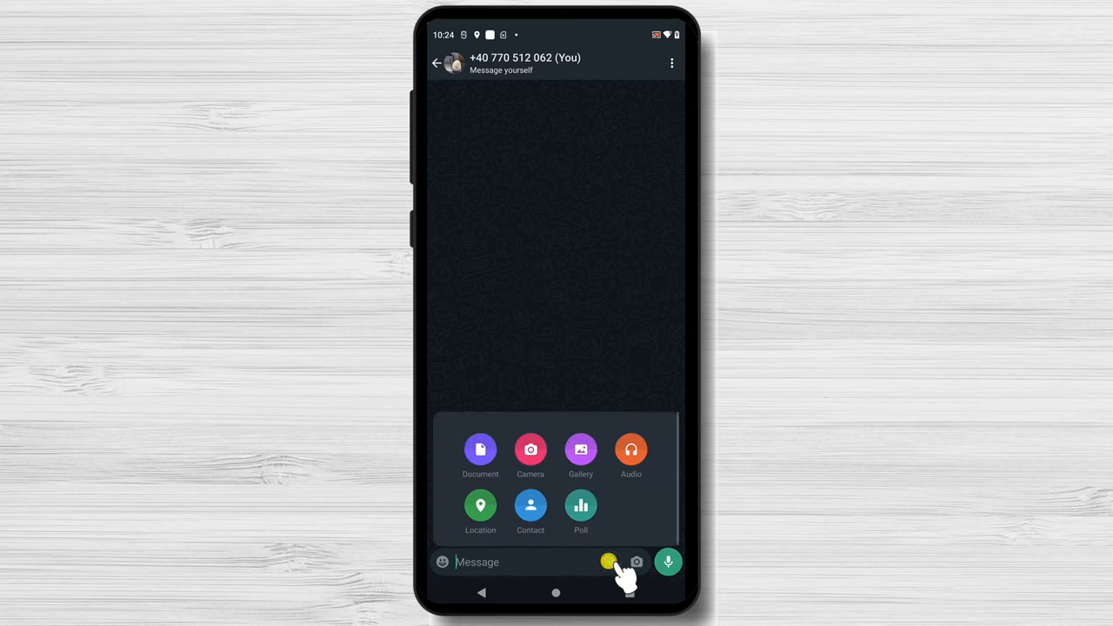
left_click(480, 504)
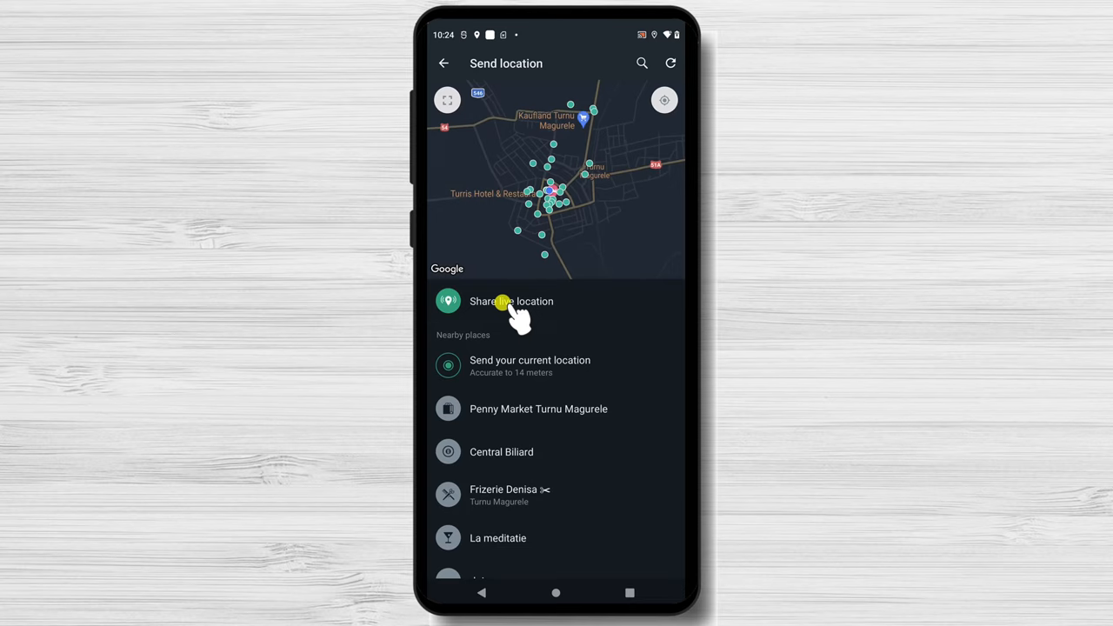
Start sharing live location and set its duration to 1 hour
left_click(511, 301)
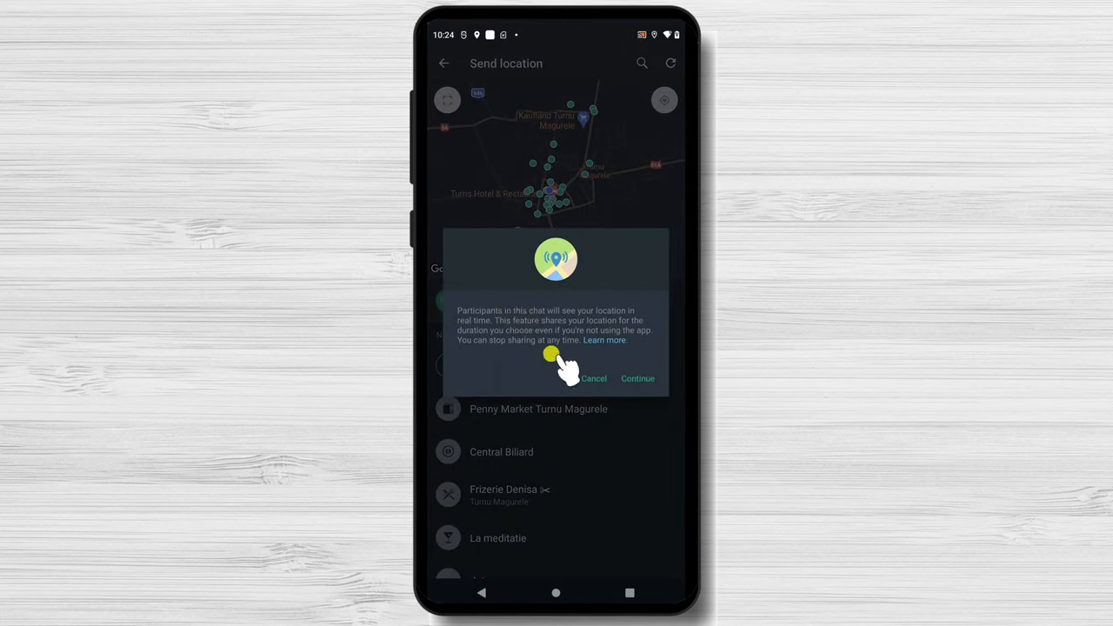
left_click(636, 379)
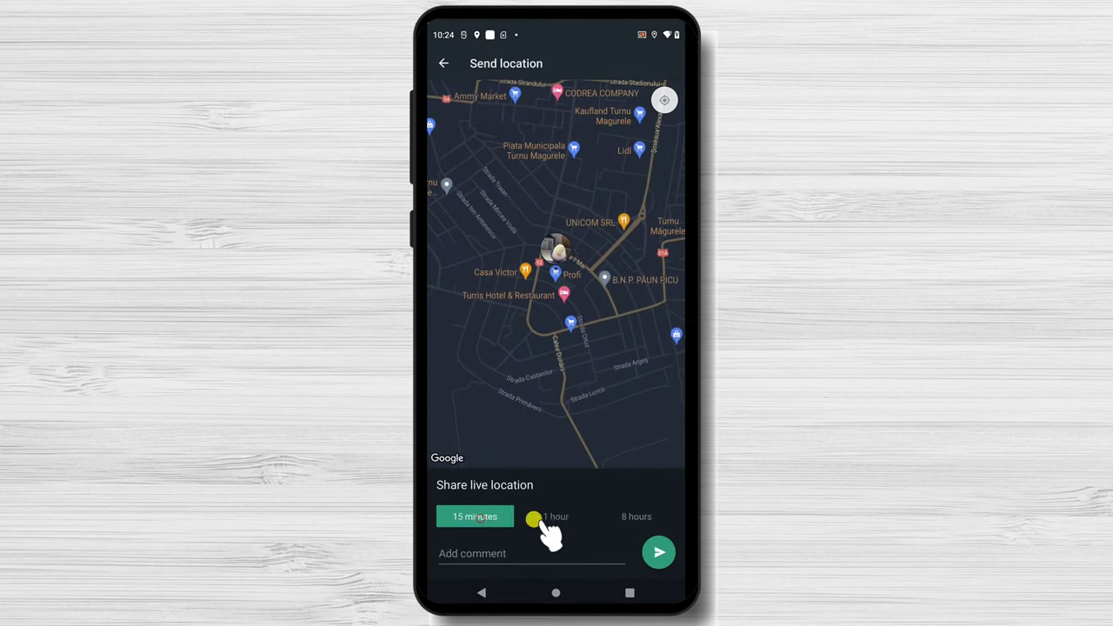
left_click(556, 516)
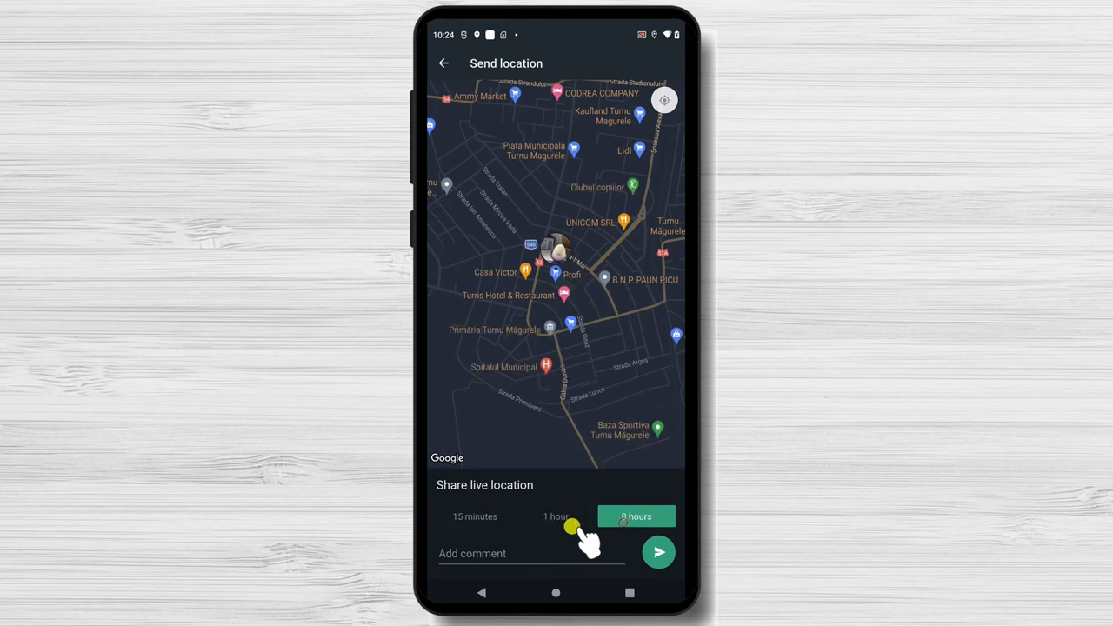
left_click(556, 516)
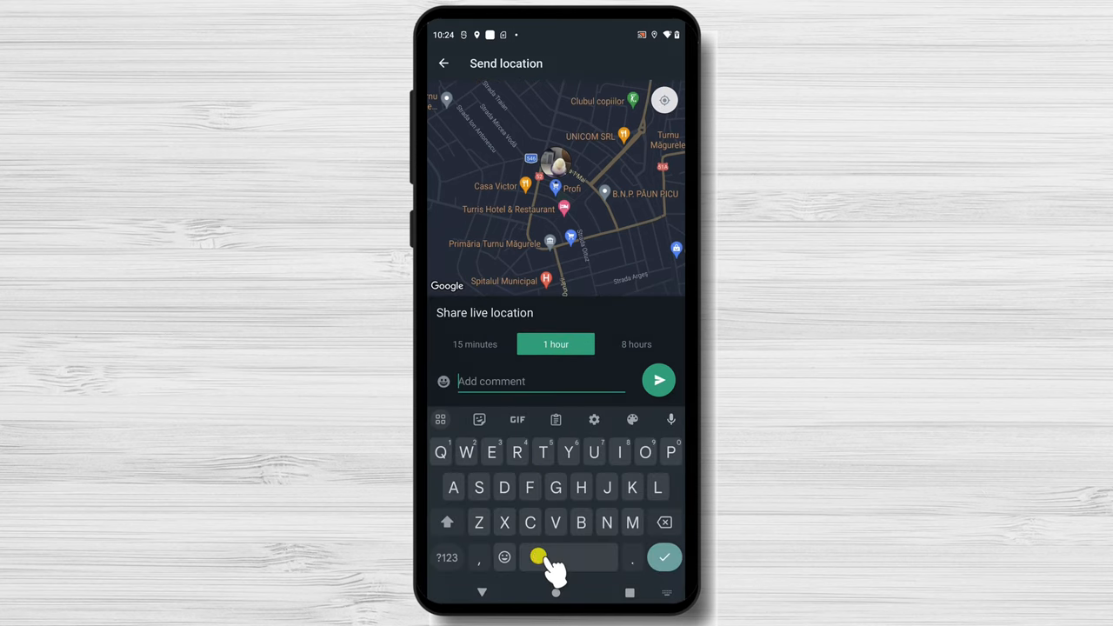
Add the comment 'Test live' and send the live location
type("Test")
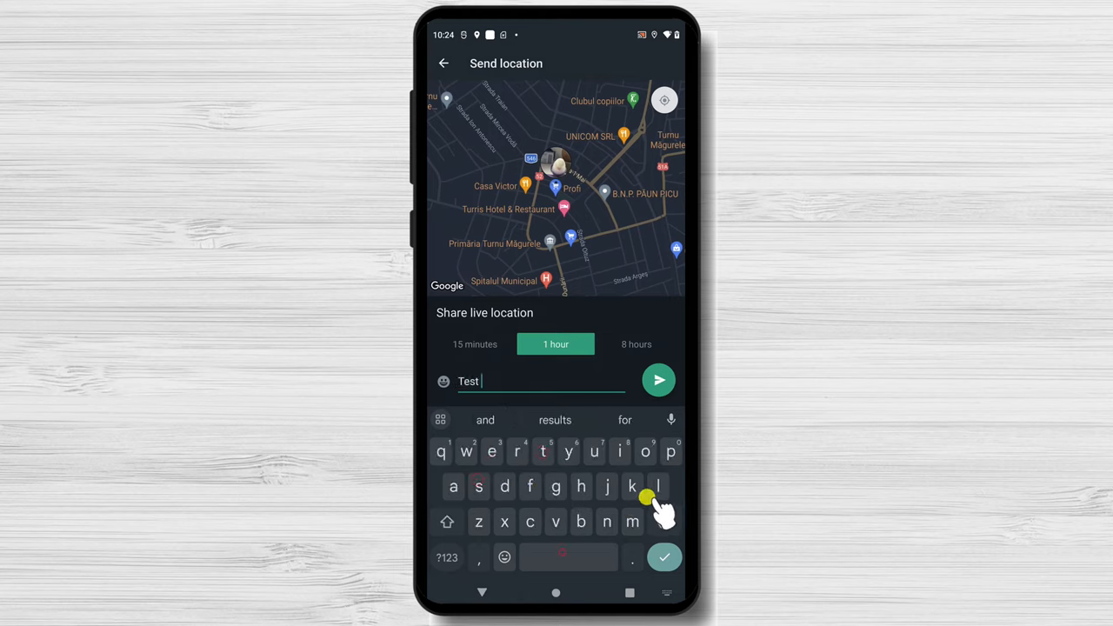
type("live")
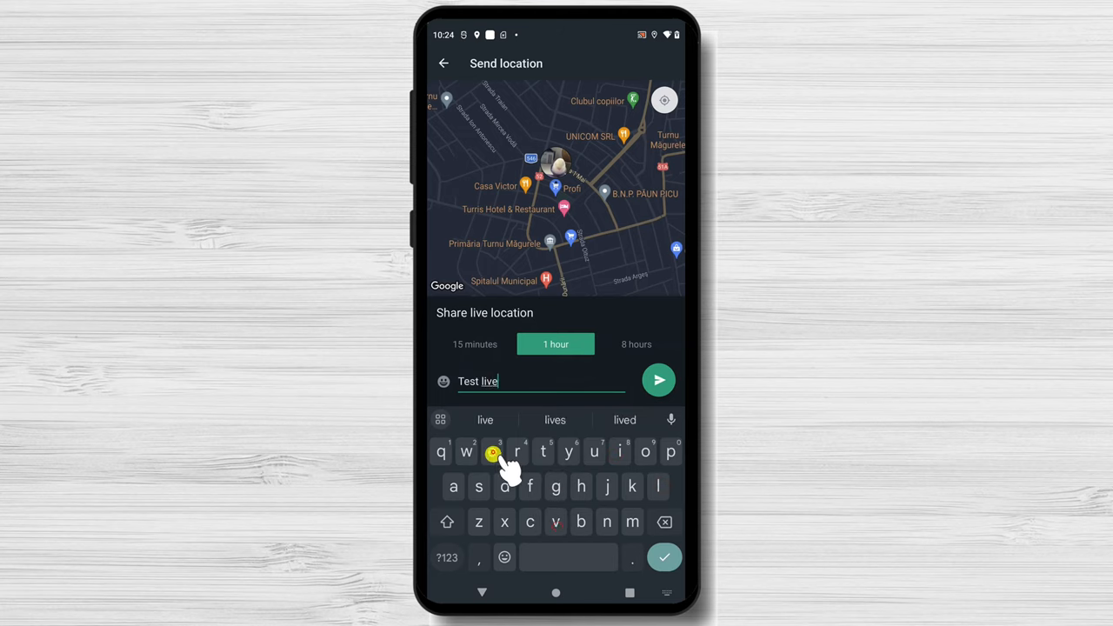
left_click(657, 379)
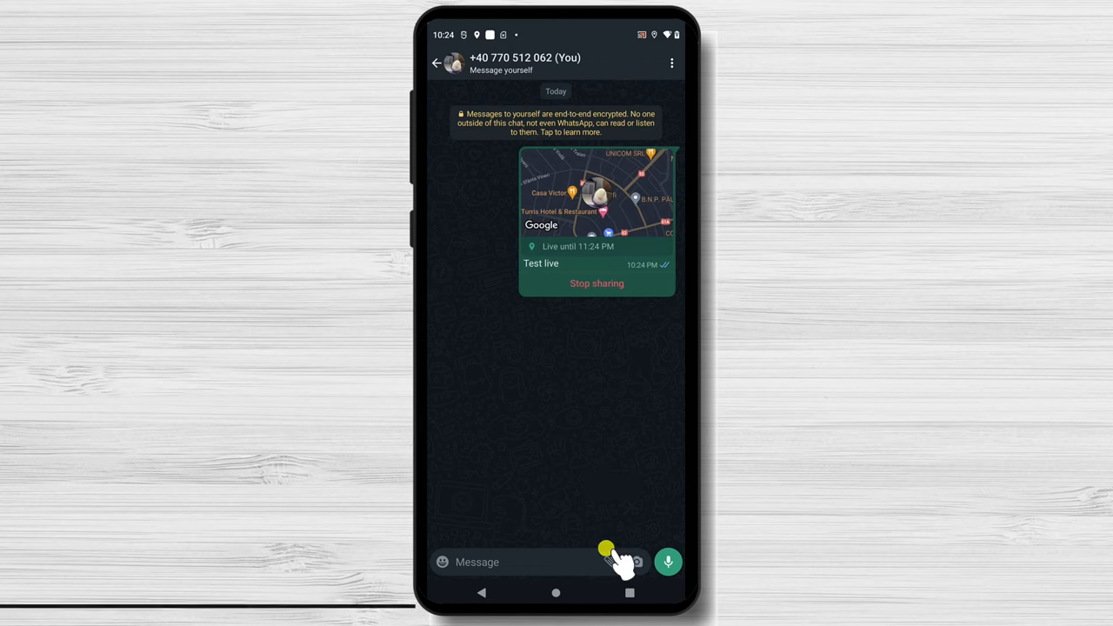
Send the nearby place Parcu' Mare as a location message in the self-chat
left_click(610, 561)
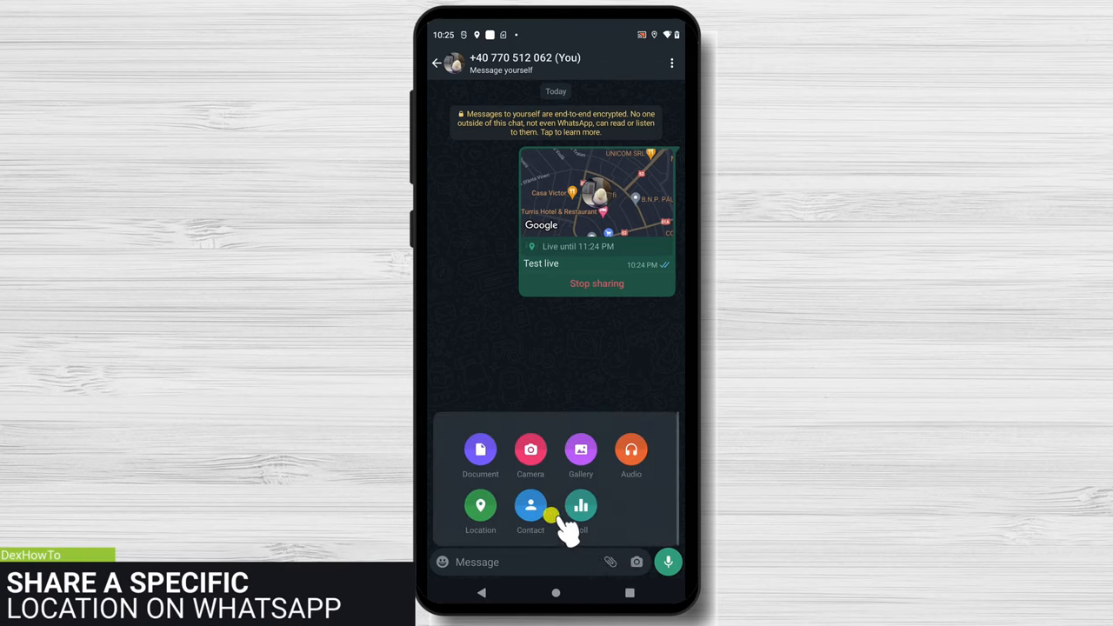
left_click(480, 505)
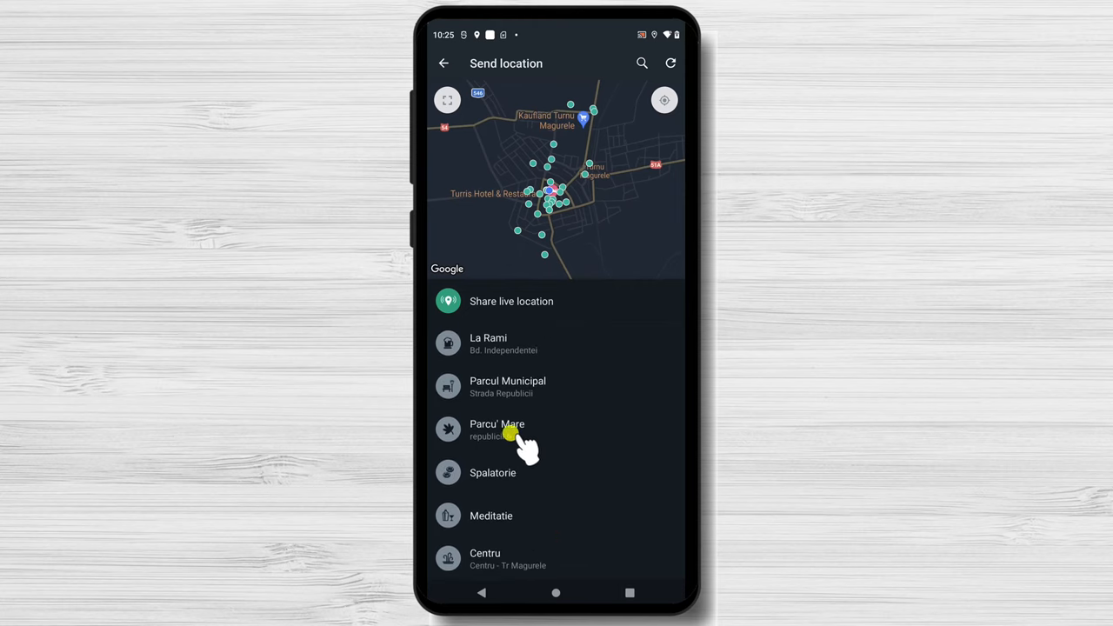
left_click(498, 429)
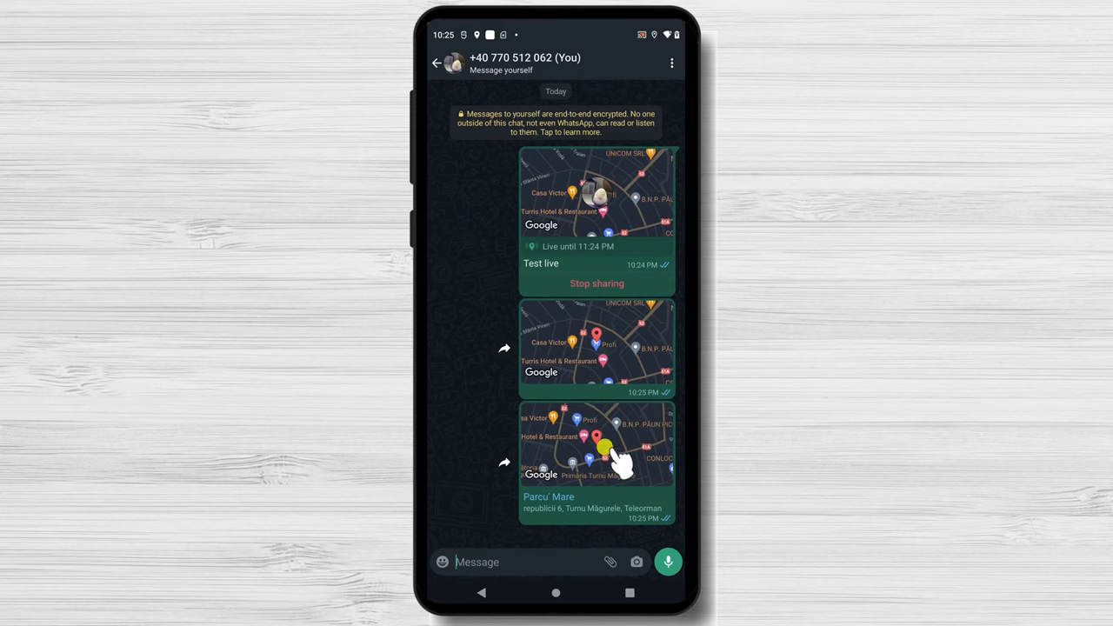
mouse_move(580, 532)
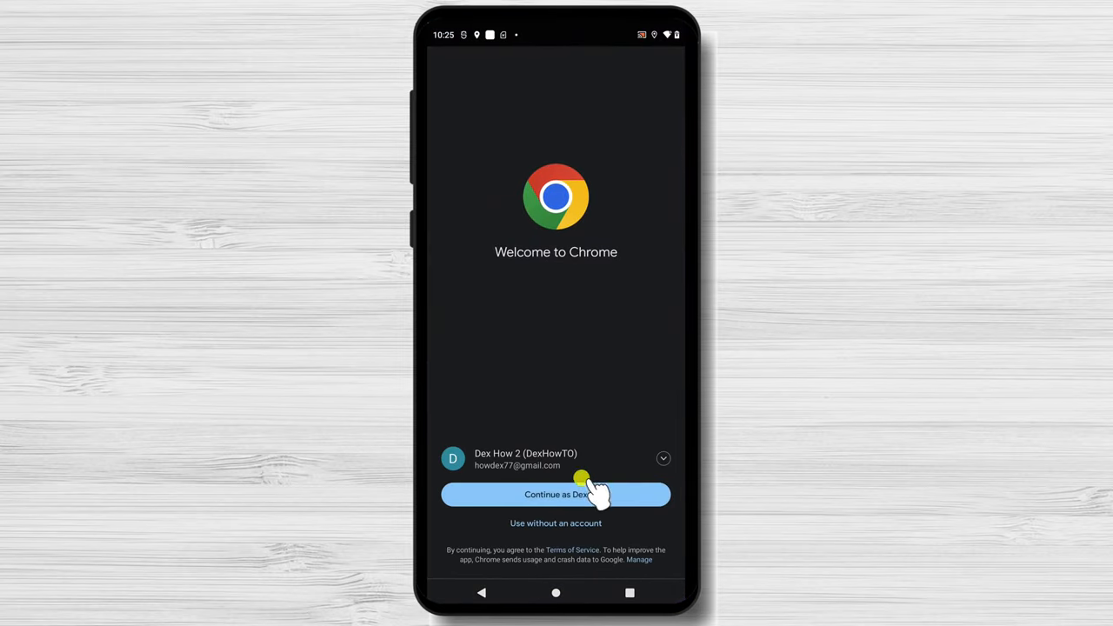
left_click(556, 493)
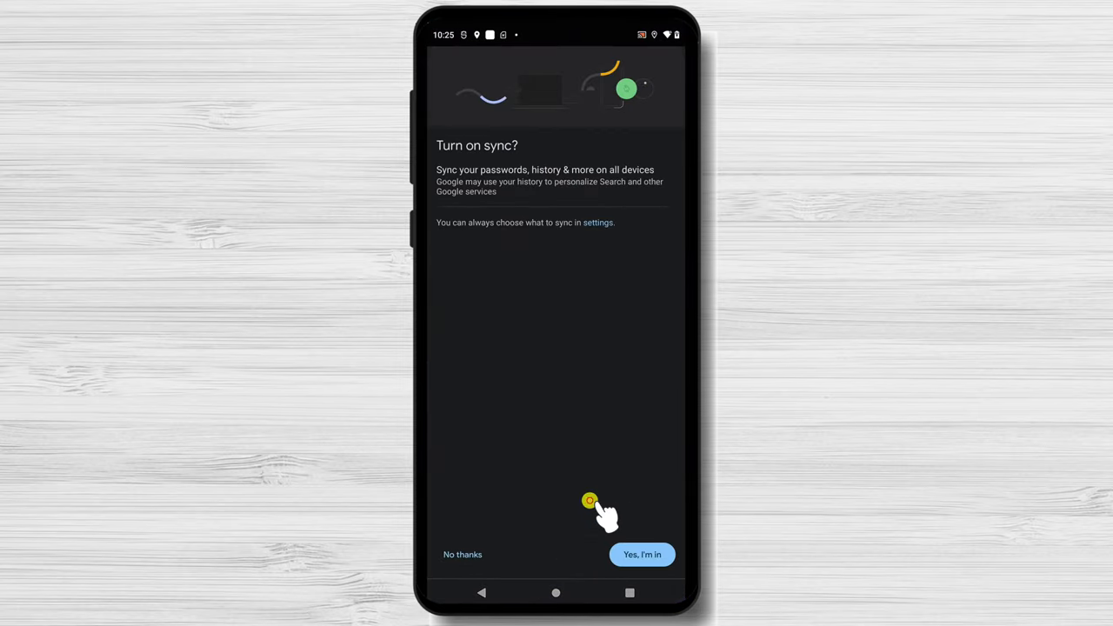
left_click(642, 553)
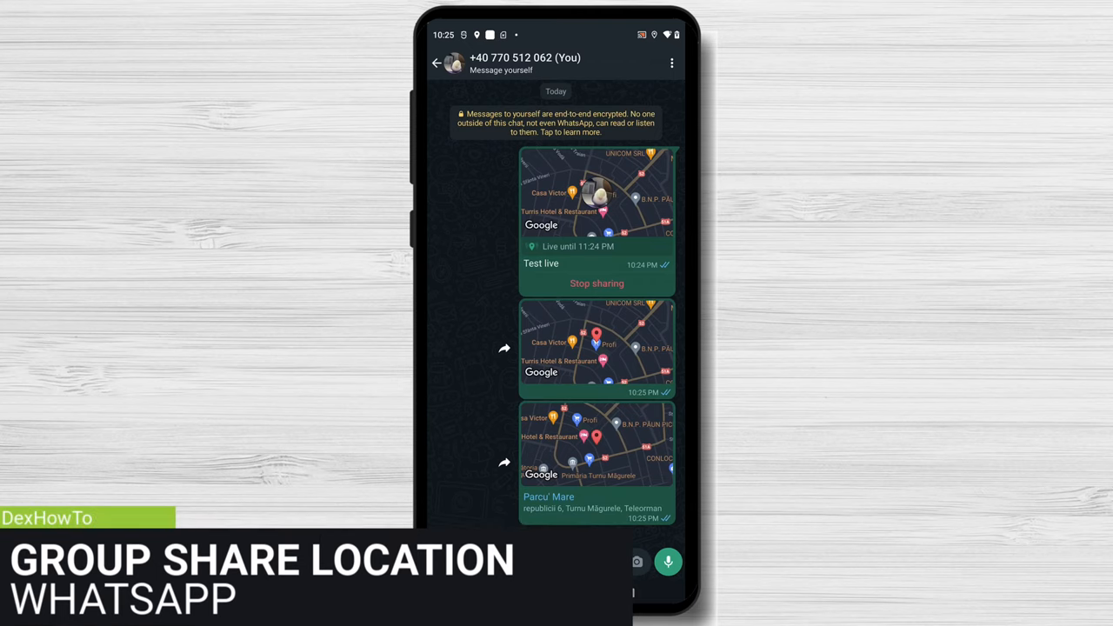
Reach the Send location screen with map and nearby places in the chat named Group
left_click(438, 62)
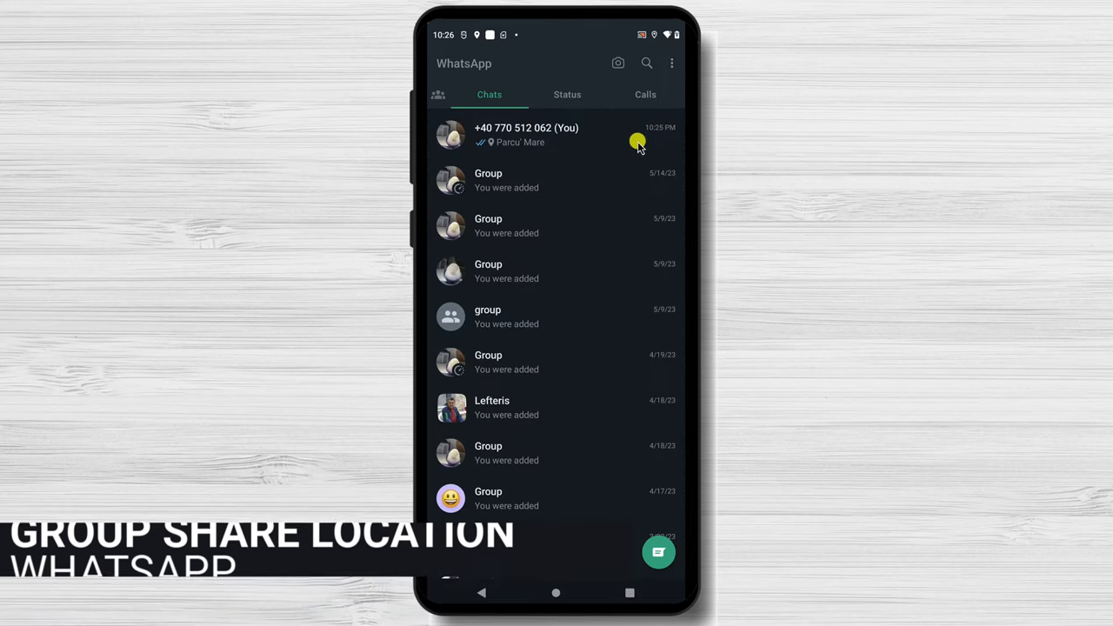
left_click(487, 179)
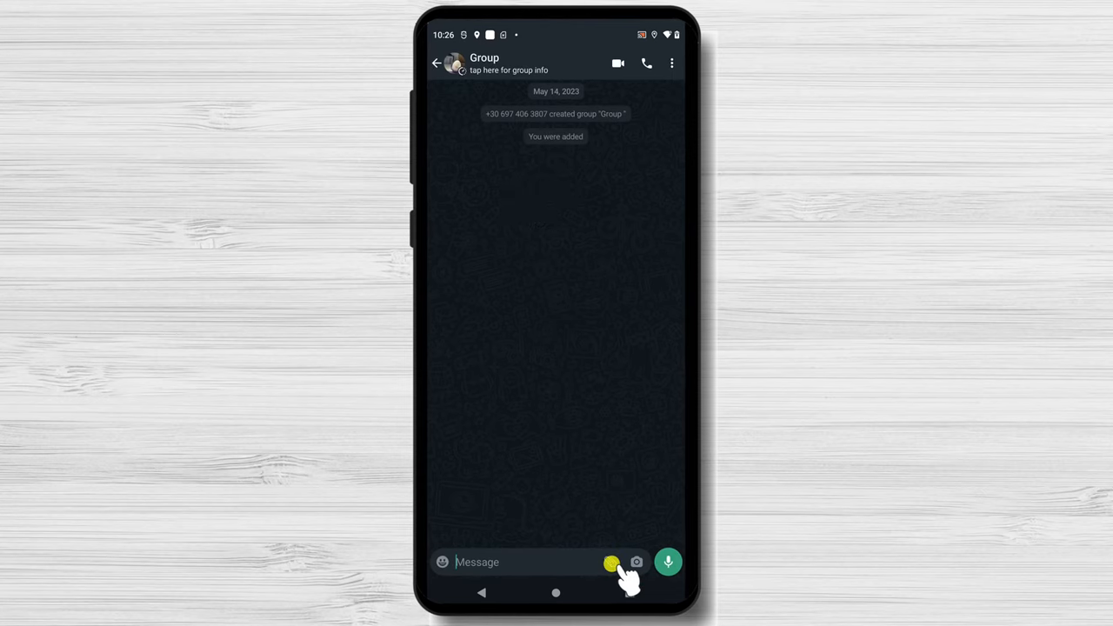
left_click(612, 562)
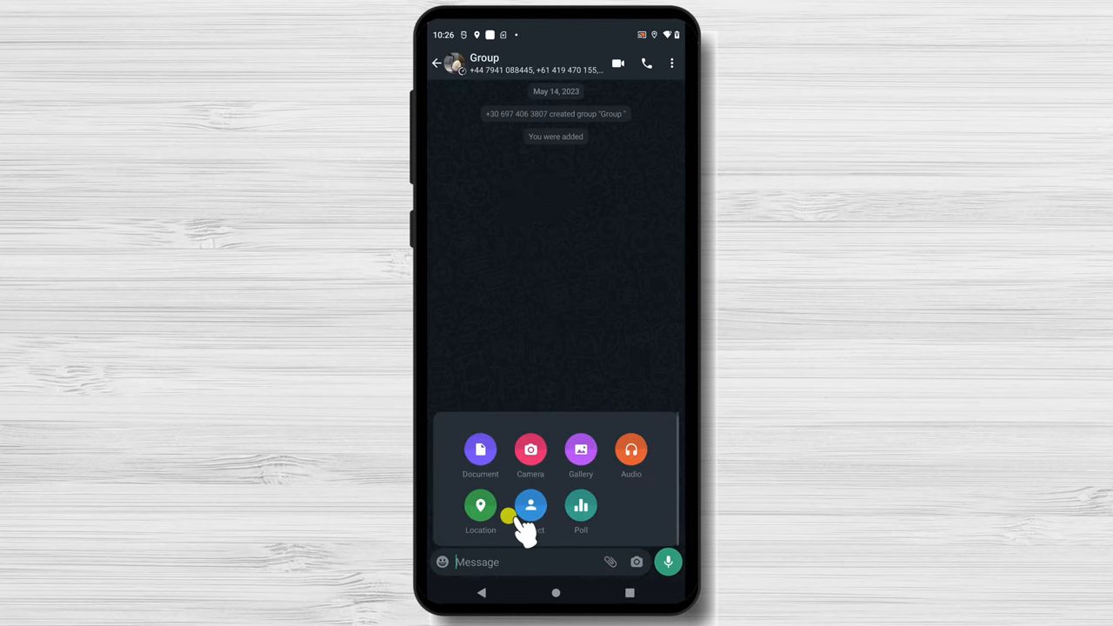
left_click(480, 506)
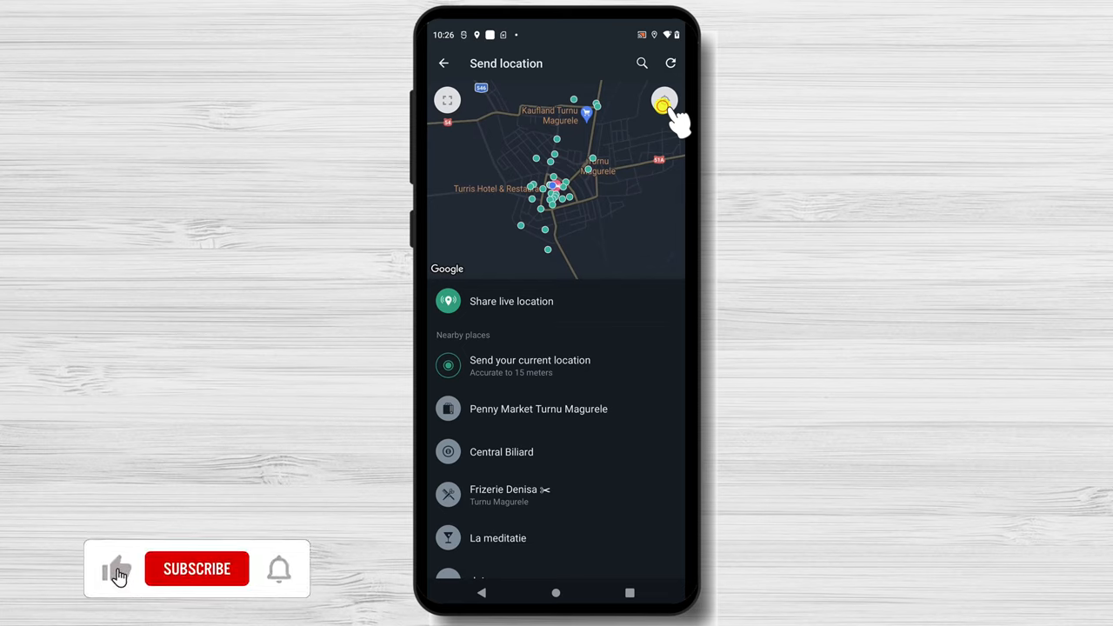
left_click(197, 568)
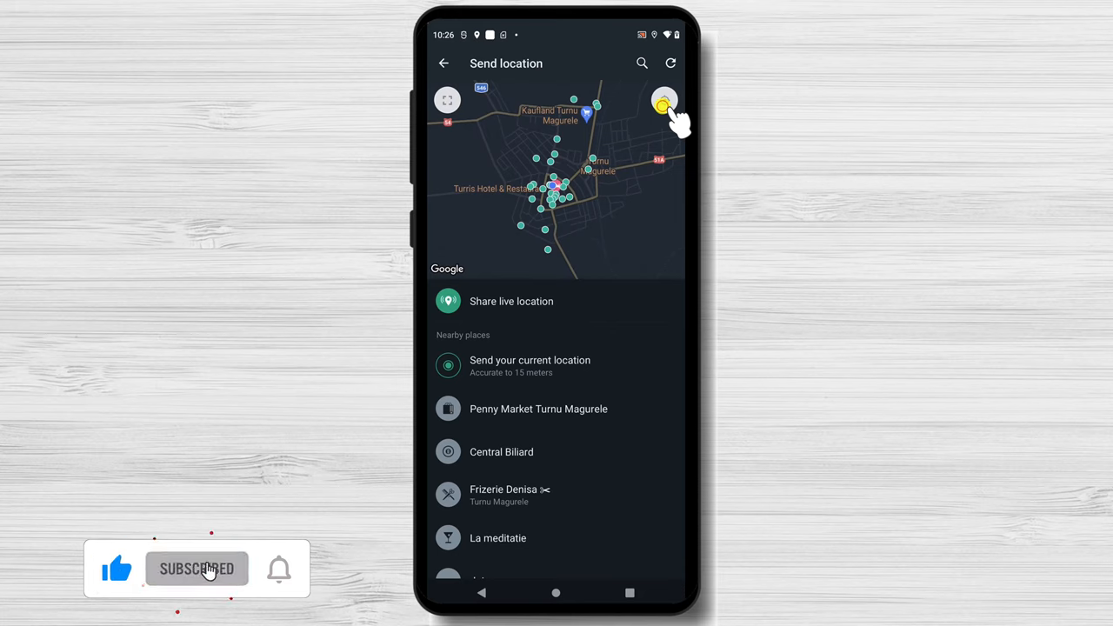